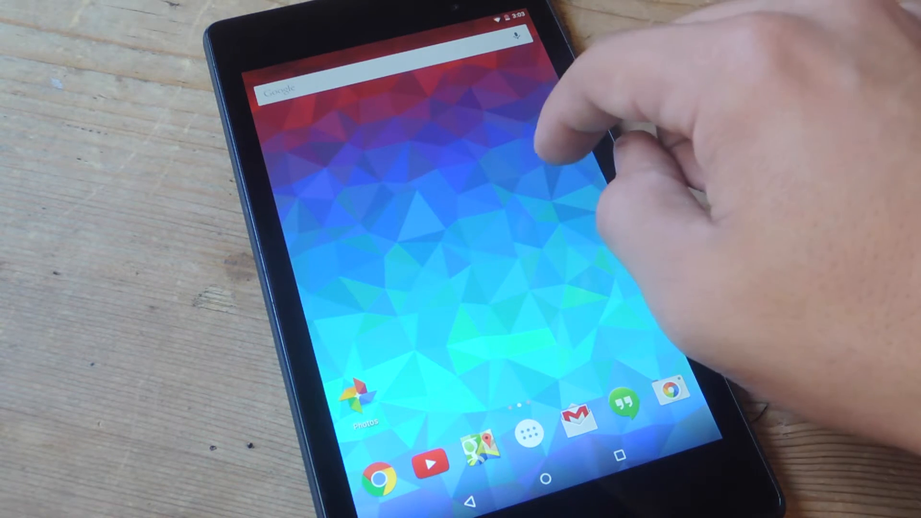
Step: Swipe left to the home screen page holding the PolyGen icon
scroll("left", 3)
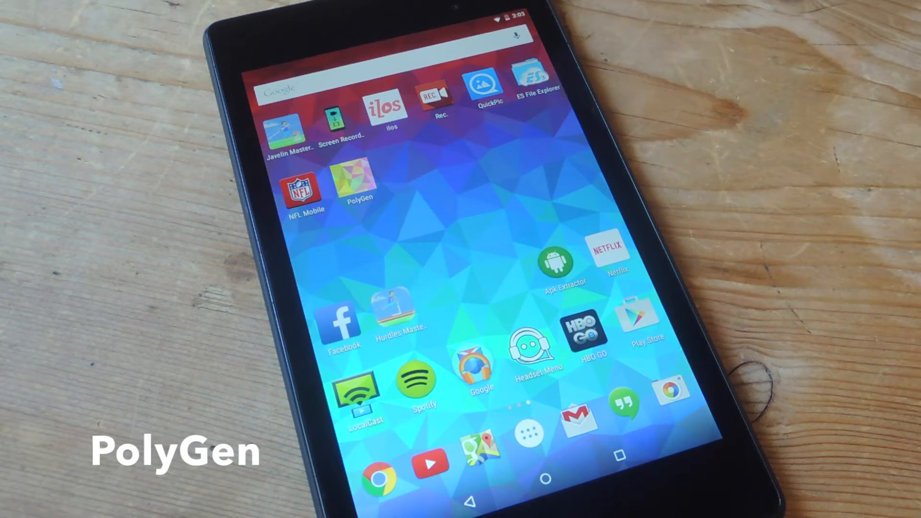
Step: Launch PolyGen and bring up its Details settings panel
left_click(359, 182)
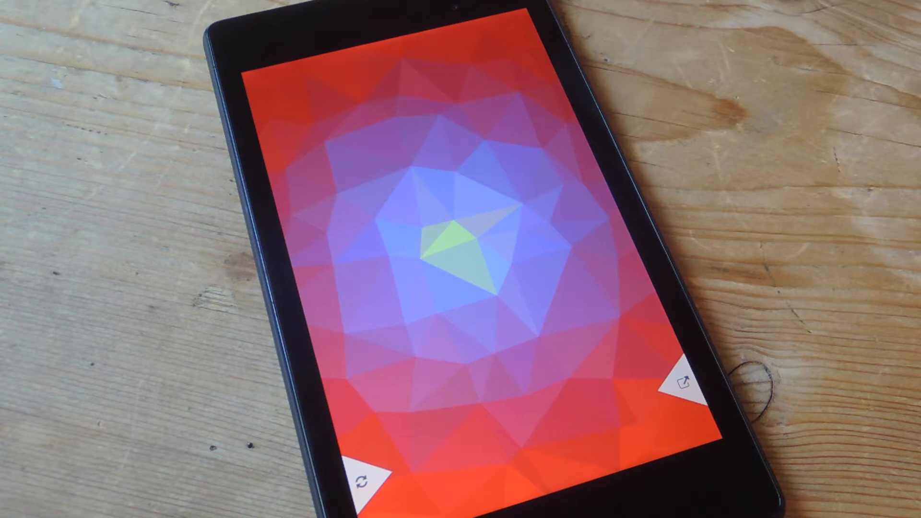
left_click(674, 379)
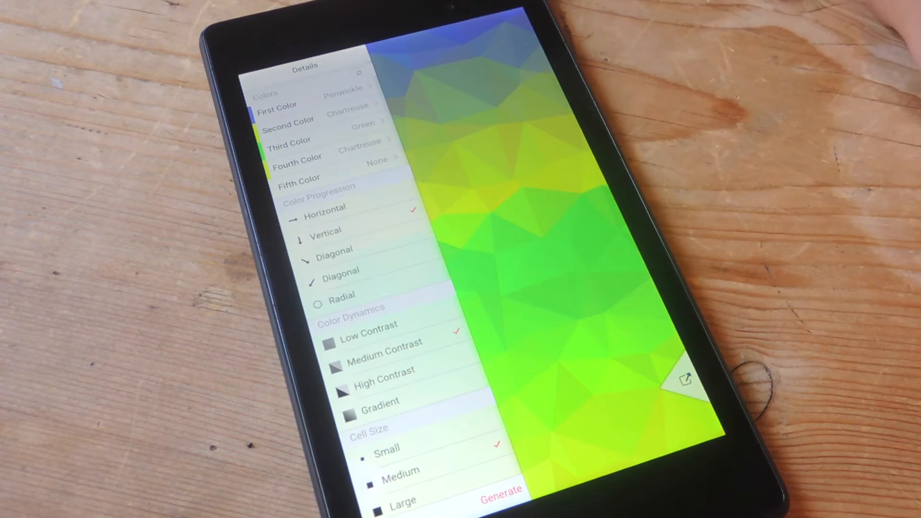
Step: Set the first colour to Red, the third to Blue, and the fourth to None
left_click(276, 105)
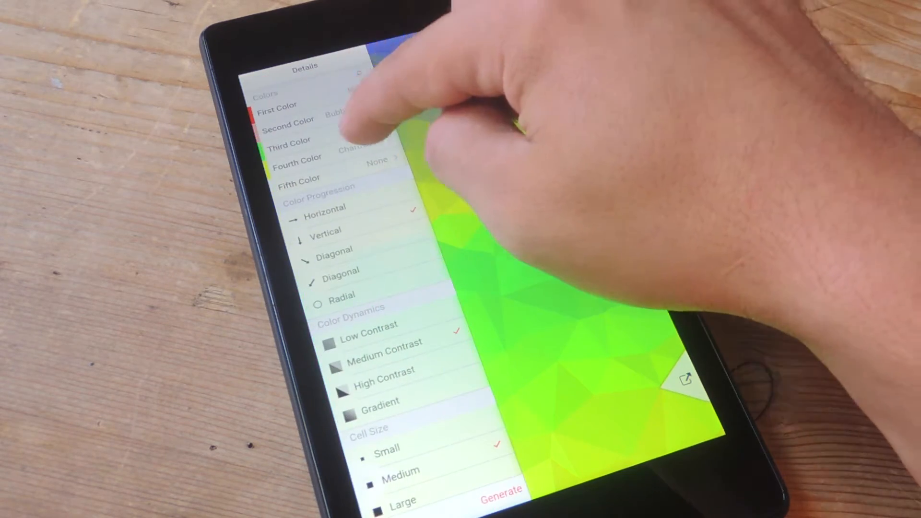
left_click(312, 139)
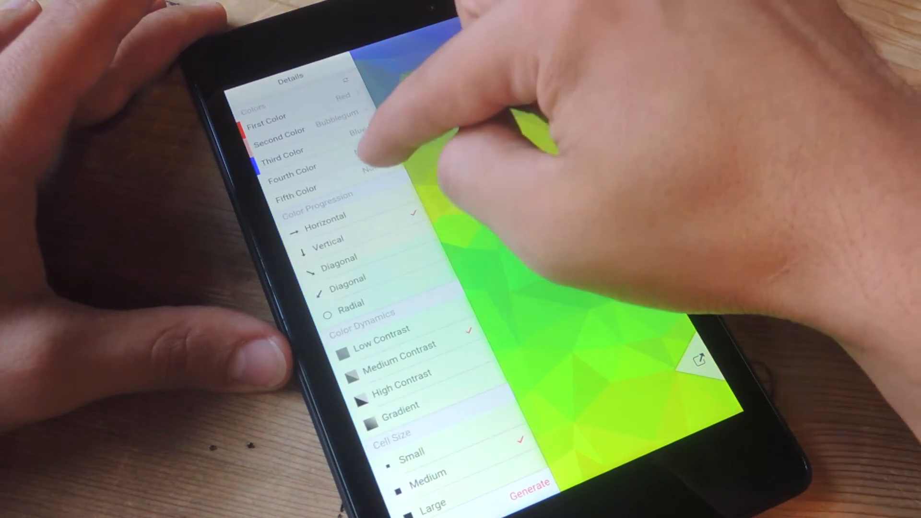
left_click(294, 188)
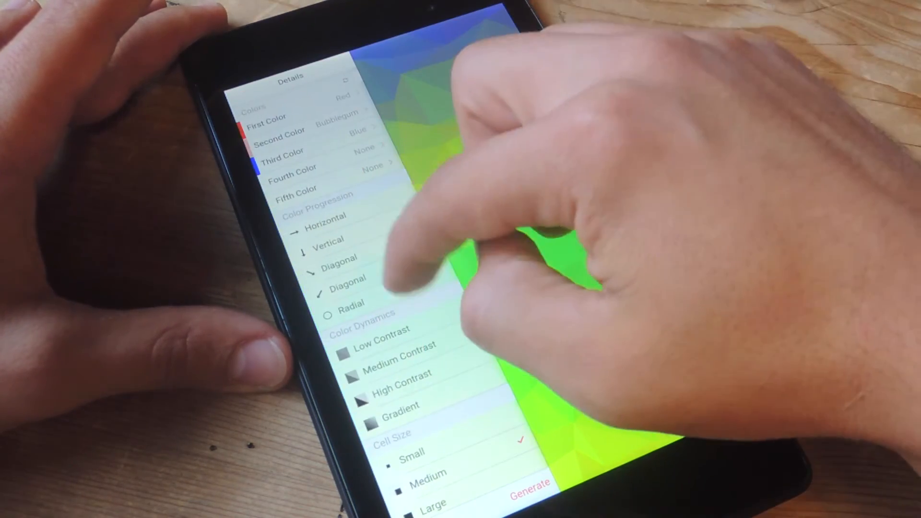
scroll("down", 3)
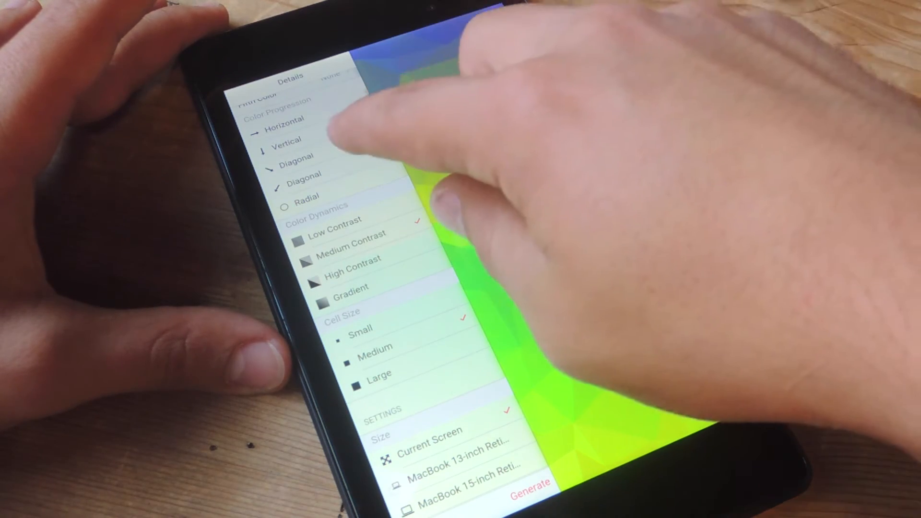
left_click(280, 118)
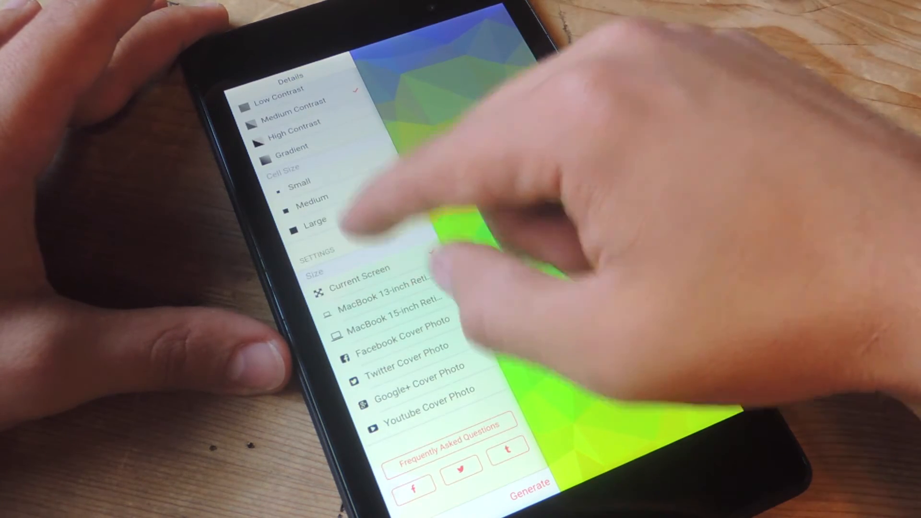
left_click(298, 182)
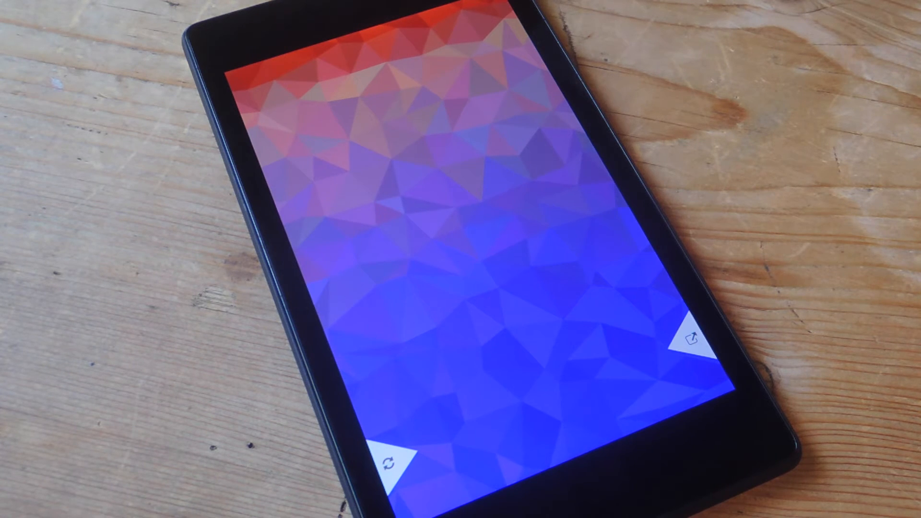
Step: Tap the red-to-blue wallpaper to bring back the Details panel
left_click(689, 335)
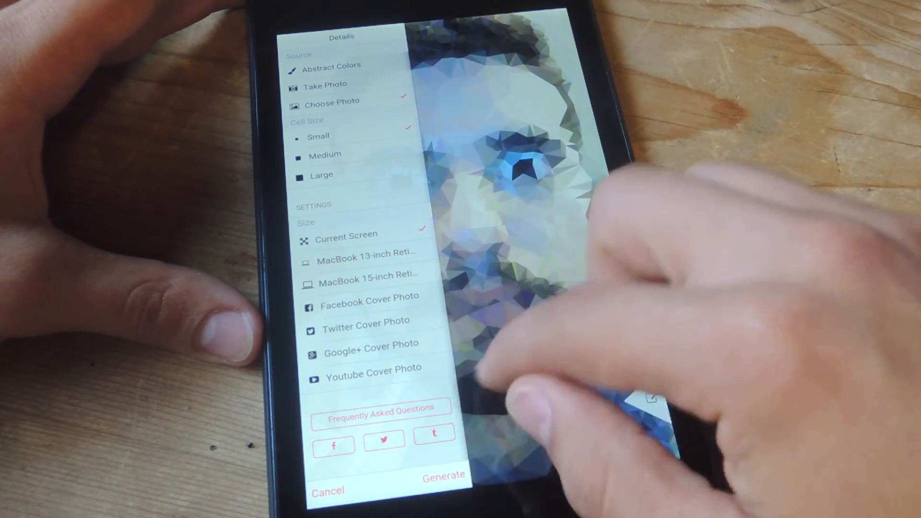
Step: Generate the small-cell low-poly wallpaper from the chosen selfie photo
left_click(443, 474)
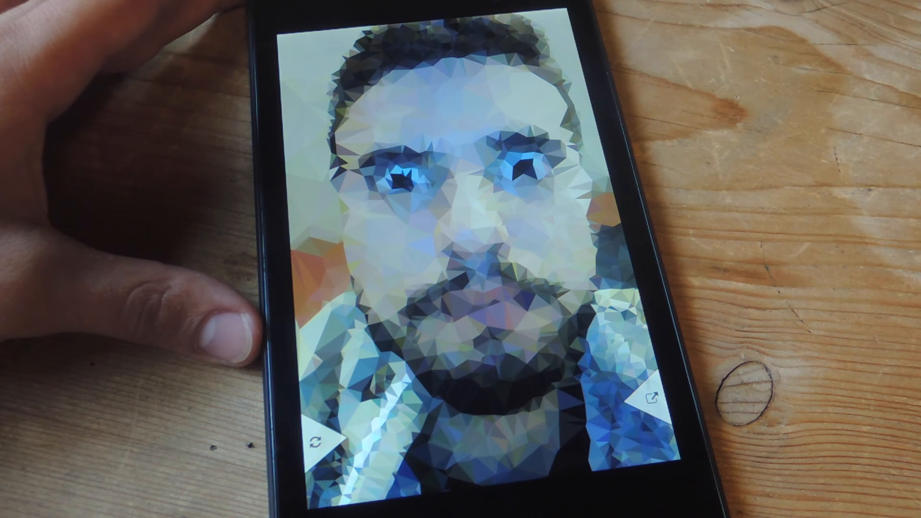